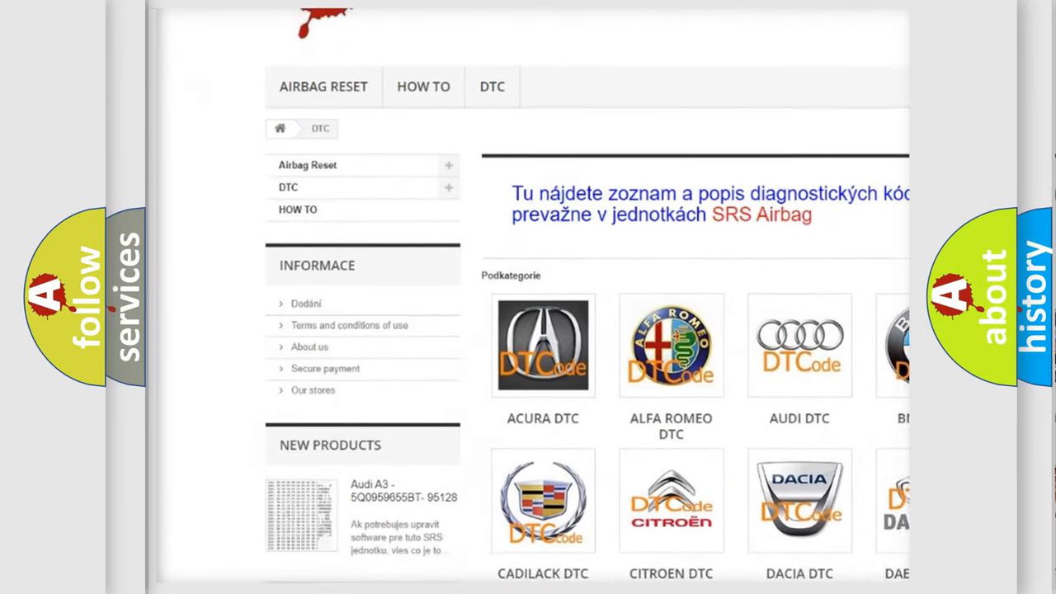
{"action": "scroll", "scroll_direction": "down", "scroll_amount": 3}
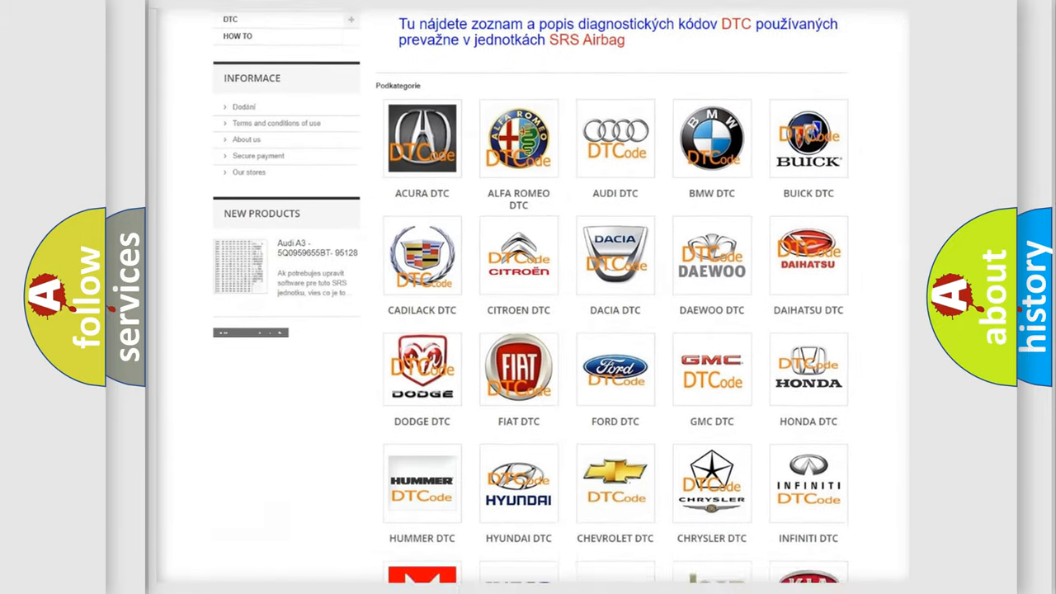
{"action": "scroll", "scroll_direction": "down", "scroll_amount": 3}
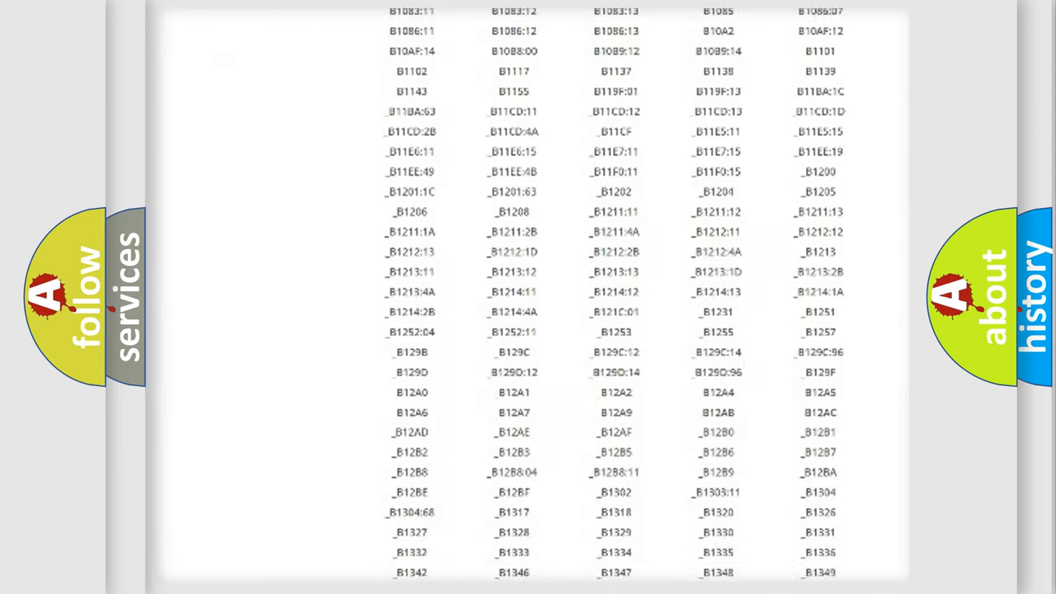
{"action": "scroll", "scroll_direction": "down", "scroll_amount": 3}
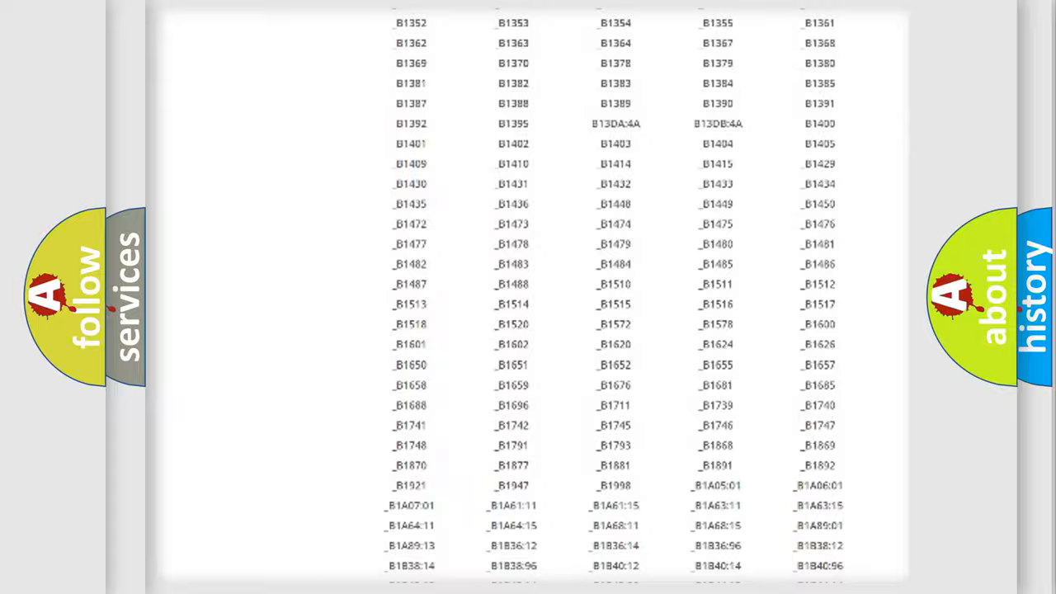